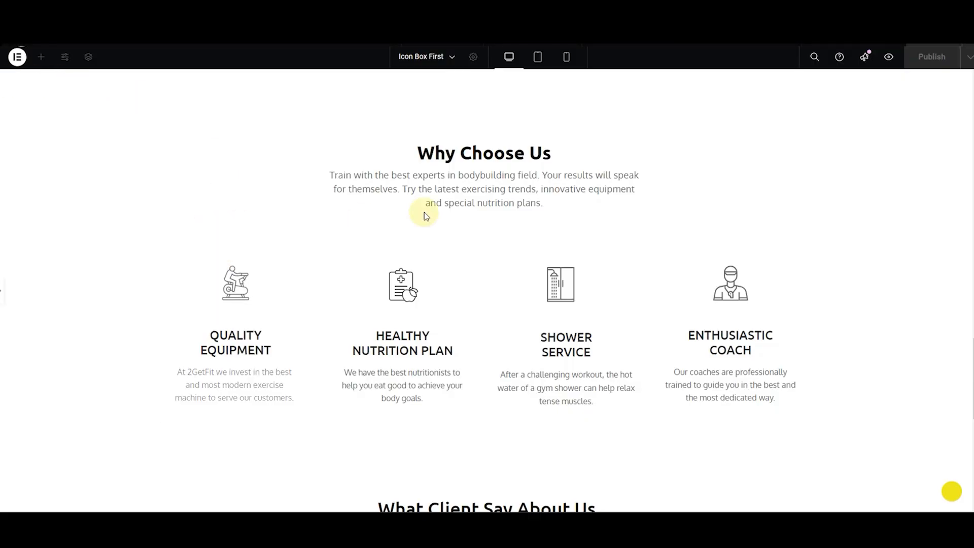
pyautogui.moveTo(28, 319)
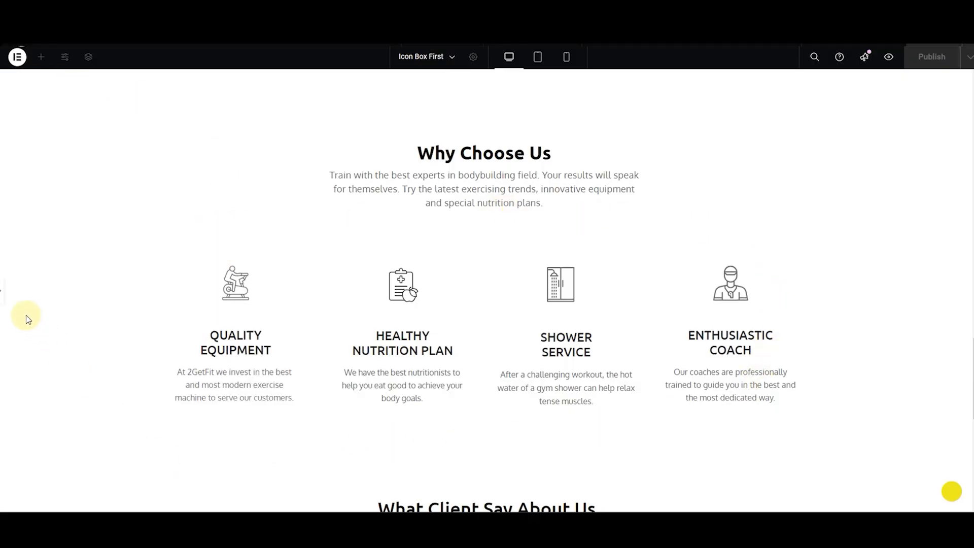
# - Select the existing row holding the four Why Choose Us icon boxes
pyautogui.click(40, 57)
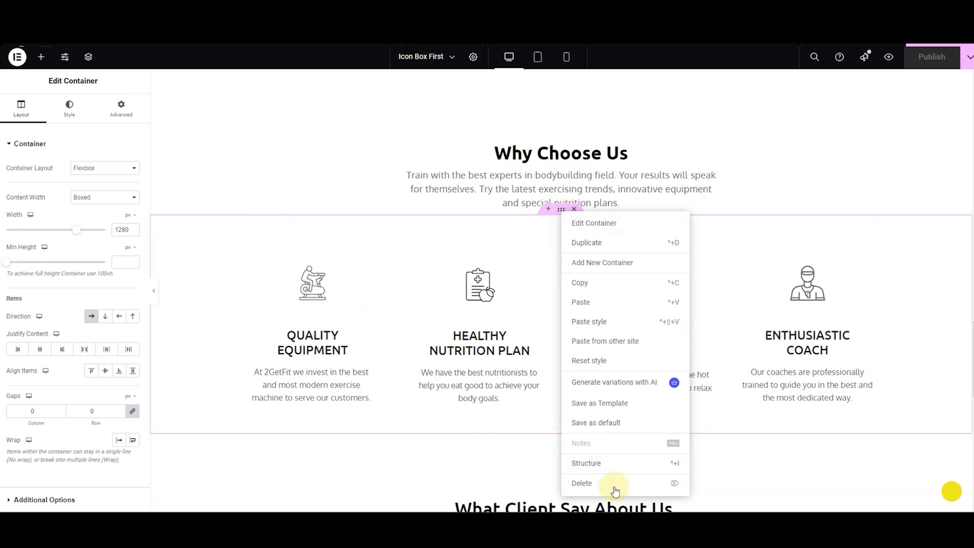
# - Delete the old row and add a new flexbox container split into four columns
pyautogui.click(581, 483)
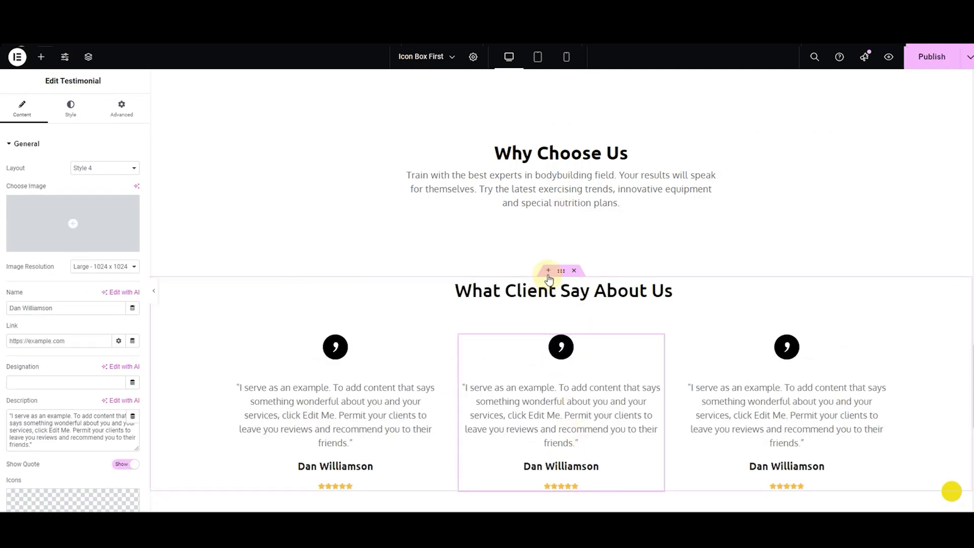
pyautogui.click(547, 271)
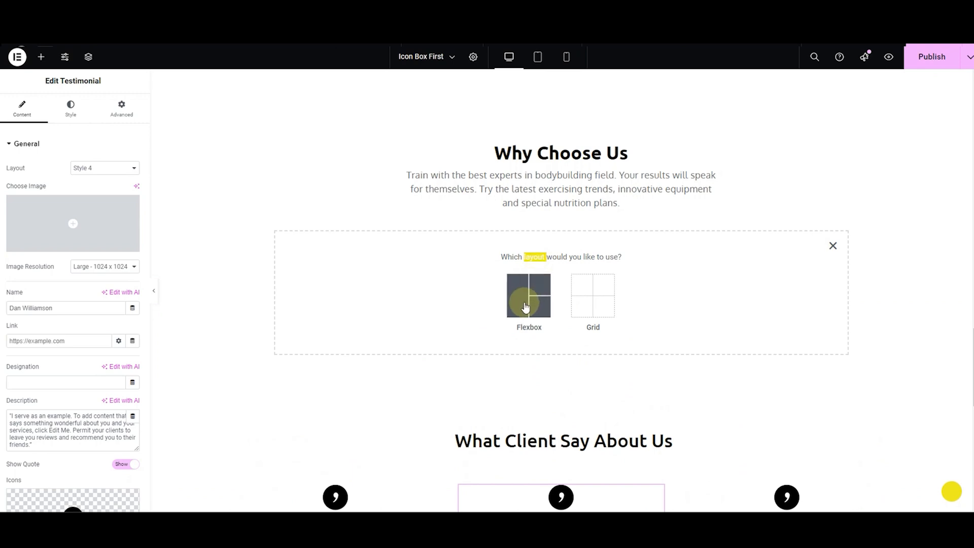
pyautogui.click(529, 295)
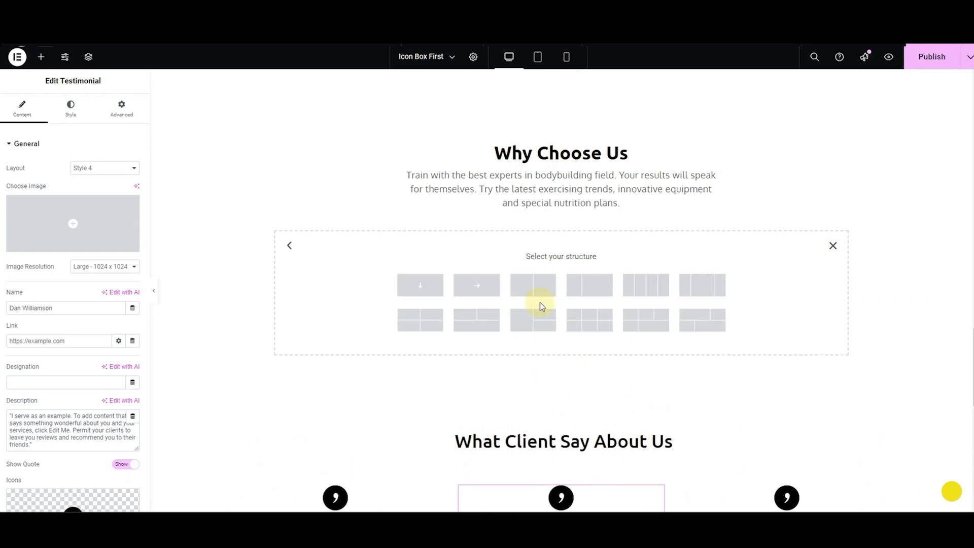
pyautogui.moveTo(645, 284)
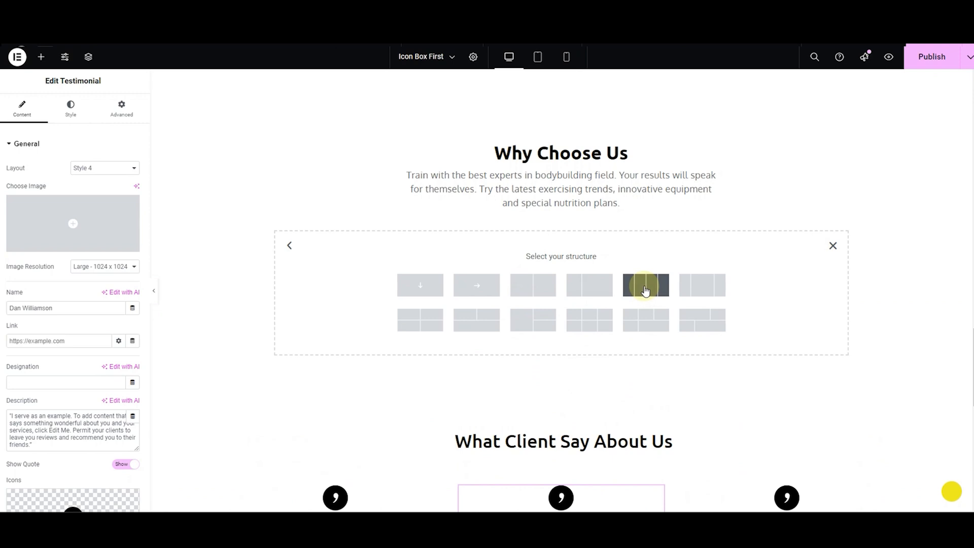
pyautogui.click(645, 284)
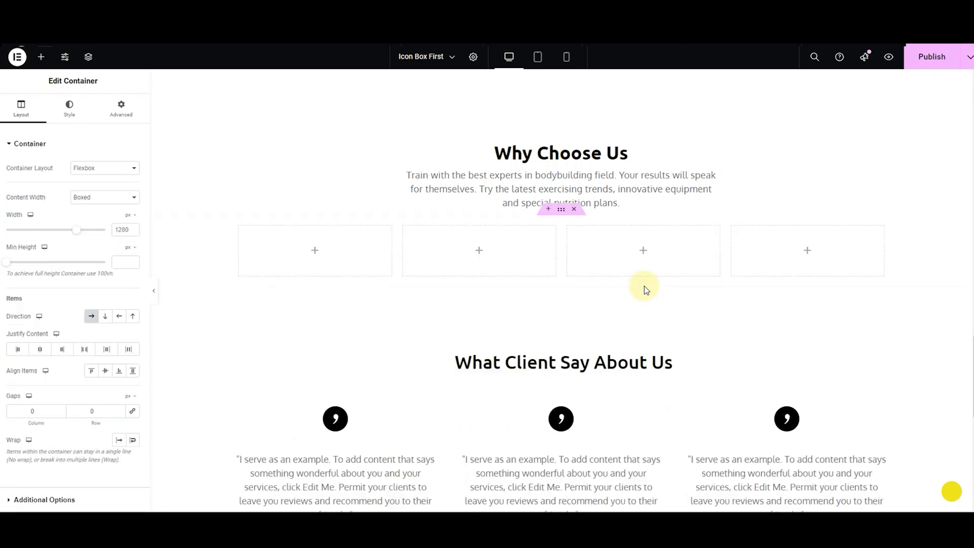
# - Place an Icon Box in the first column and upload its custom exercise-bike SVG icon
pyautogui.click(41, 57)
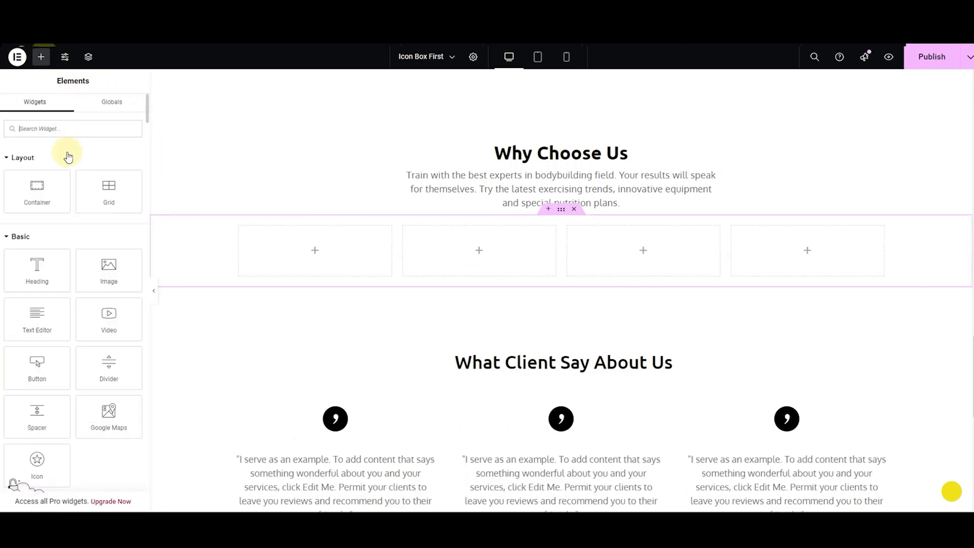
pyautogui.write('ICON')
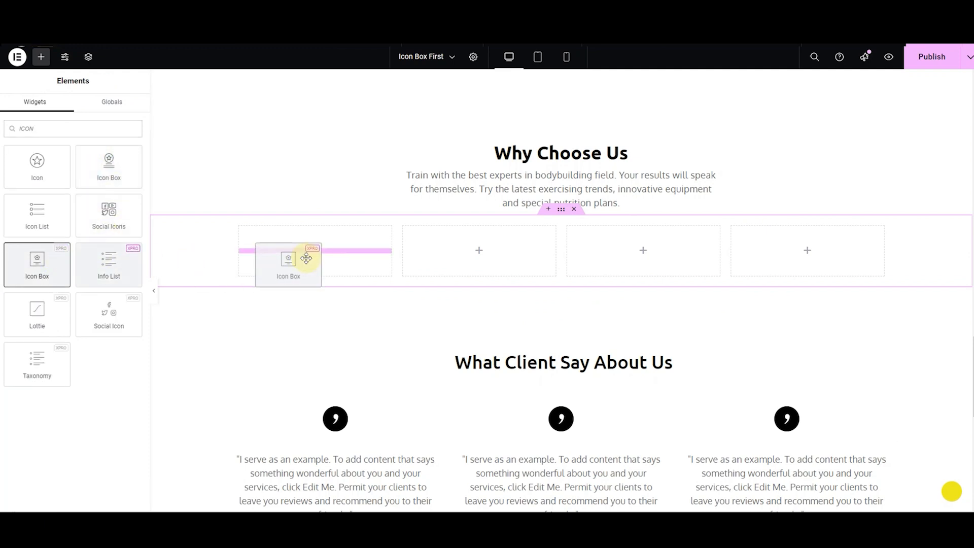
pyautogui.click(287, 264)
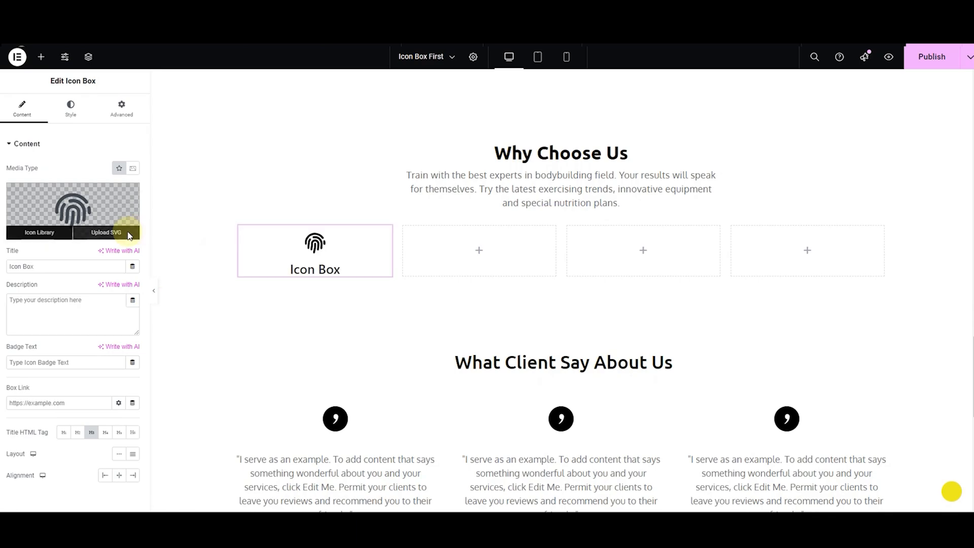
pyautogui.click(70, 106)
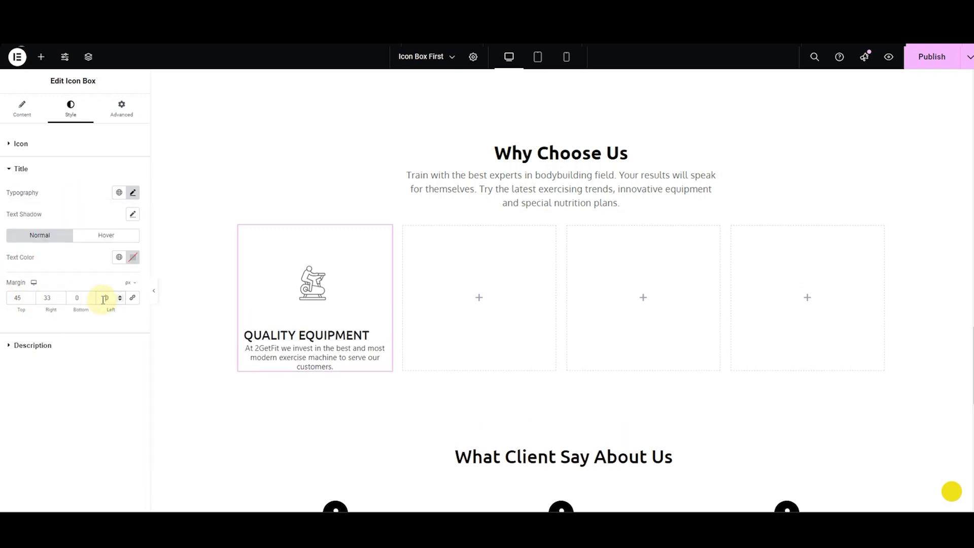
# - Give the second and third boxes the nutrition clipboard and shower icons with adjusted icon spacing
pyautogui.click(32, 345)
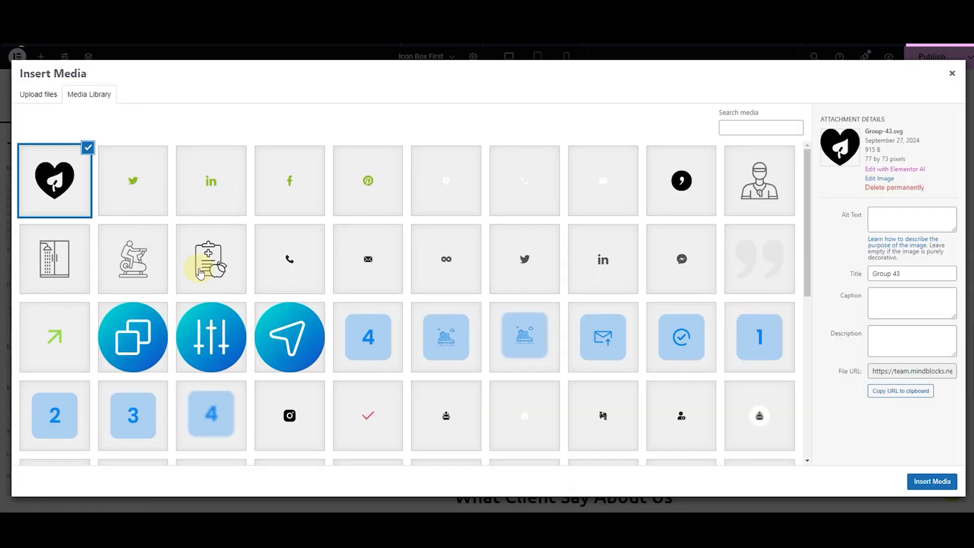
pyautogui.click(931, 481)
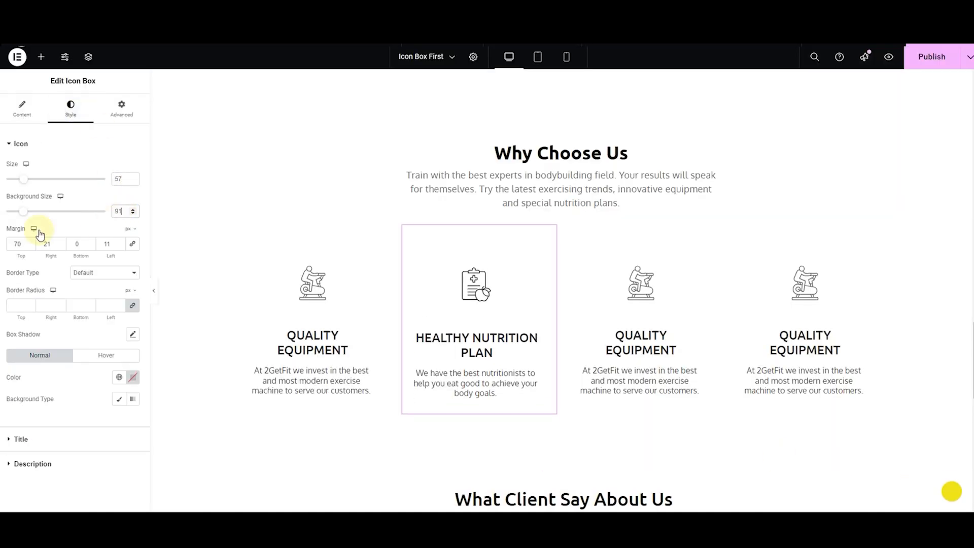
pyautogui.click(33, 463)
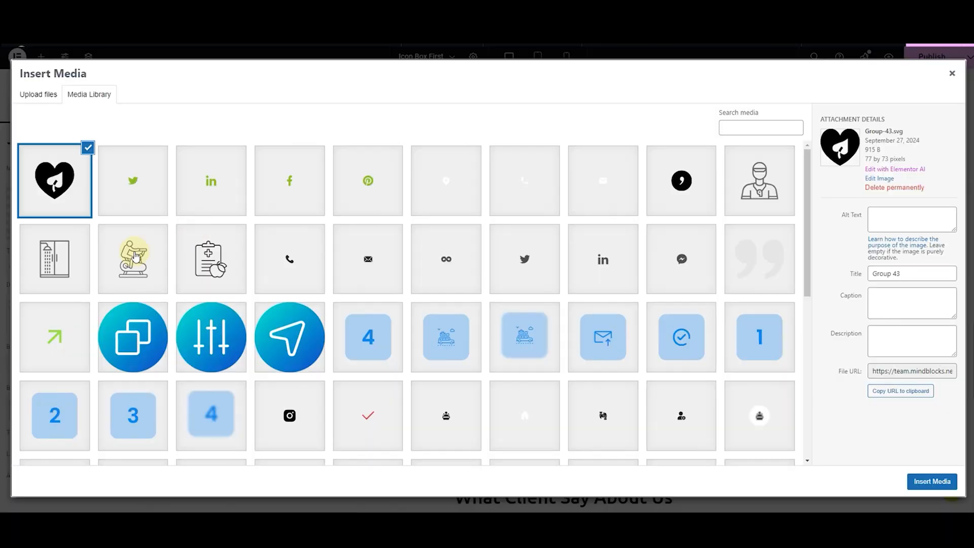
pyautogui.click(932, 481)
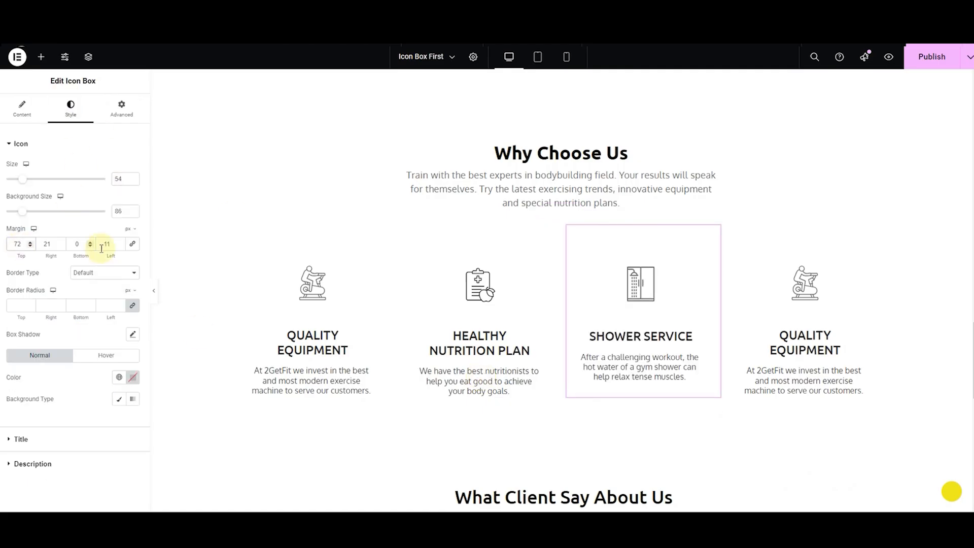
pyautogui.click(33, 464)
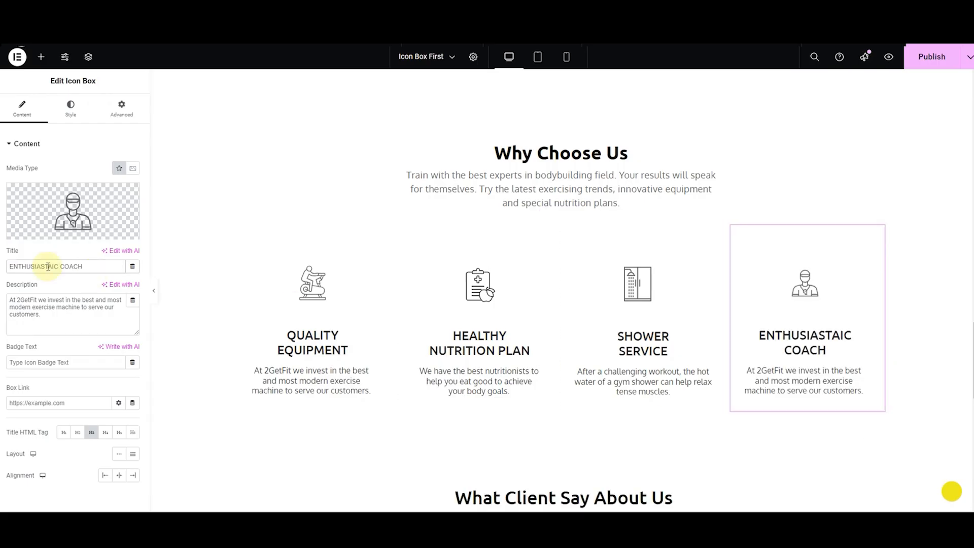
# - Set the Enthusiastic Coach box's title, description spacing and longer description
pyautogui.click(70, 106)
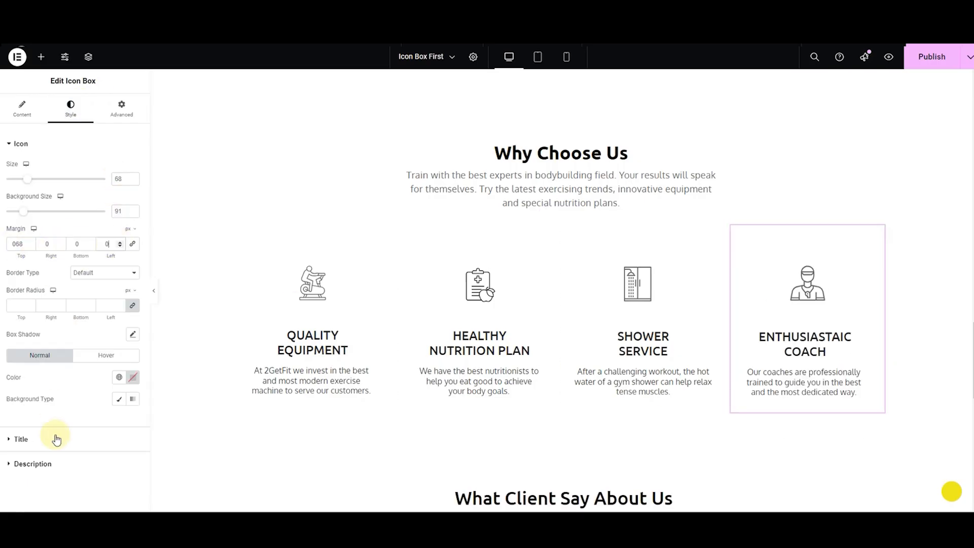
pyautogui.click(33, 464)
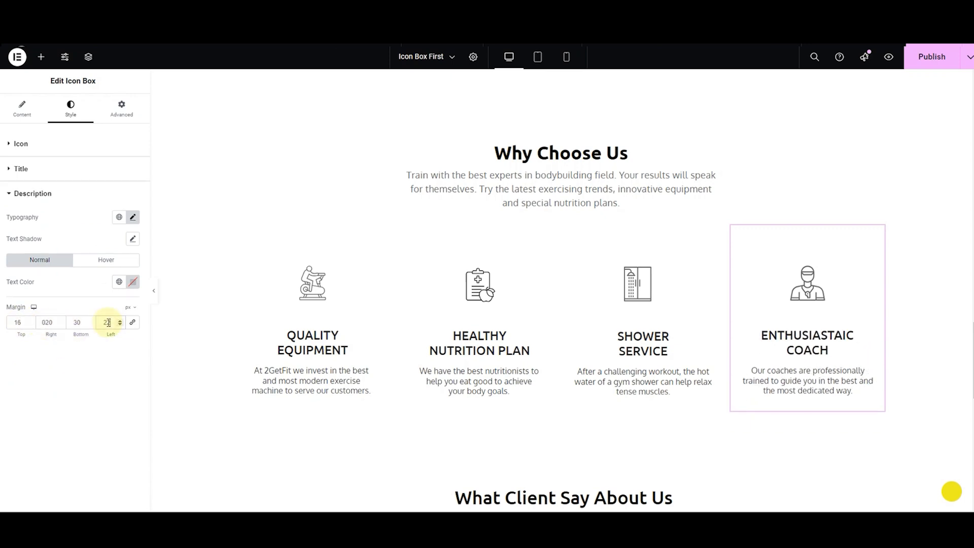
pyautogui.click(21, 109)
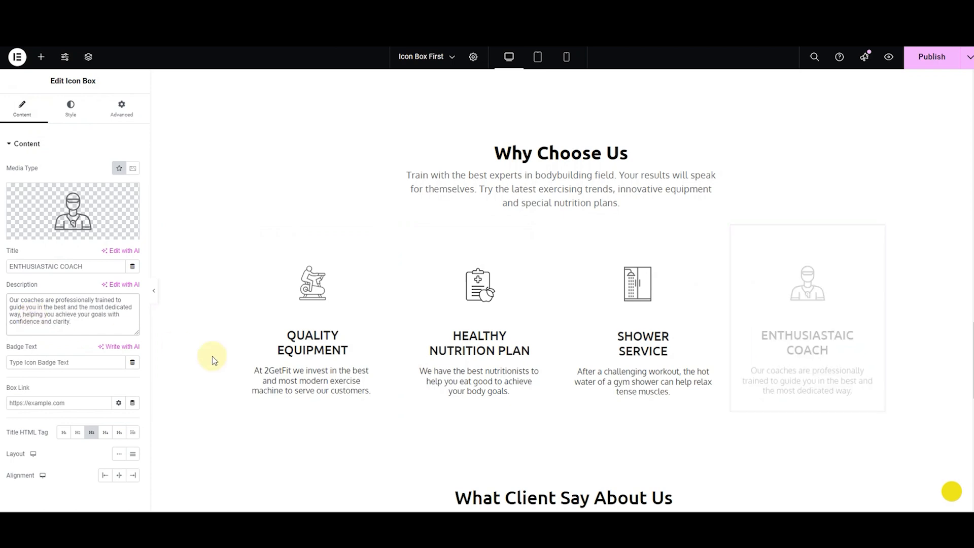
pyautogui.click(806, 317)
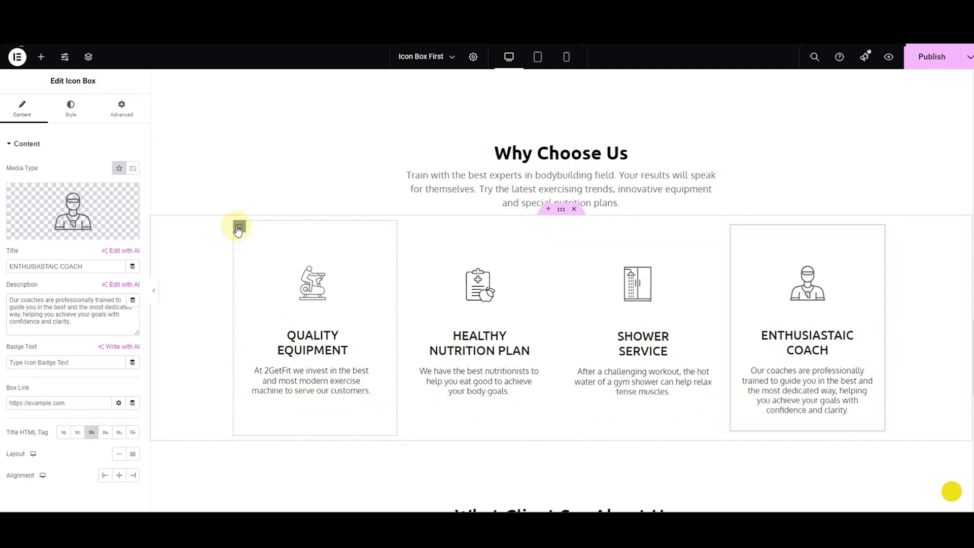
# - Apply Classic background colours to the columns, grey on the first through green on the fourth
pyautogui.click(239, 225)
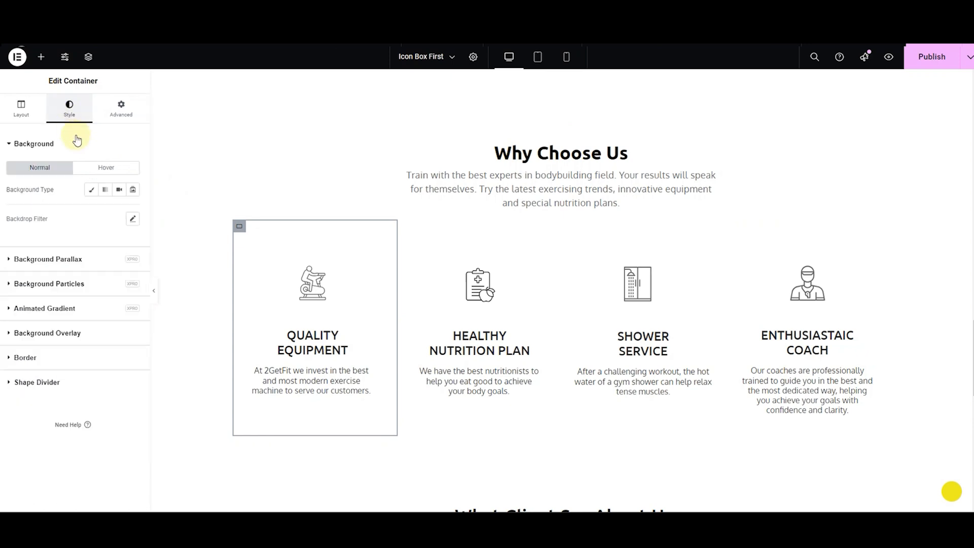
pyautogui.click(90, 190)
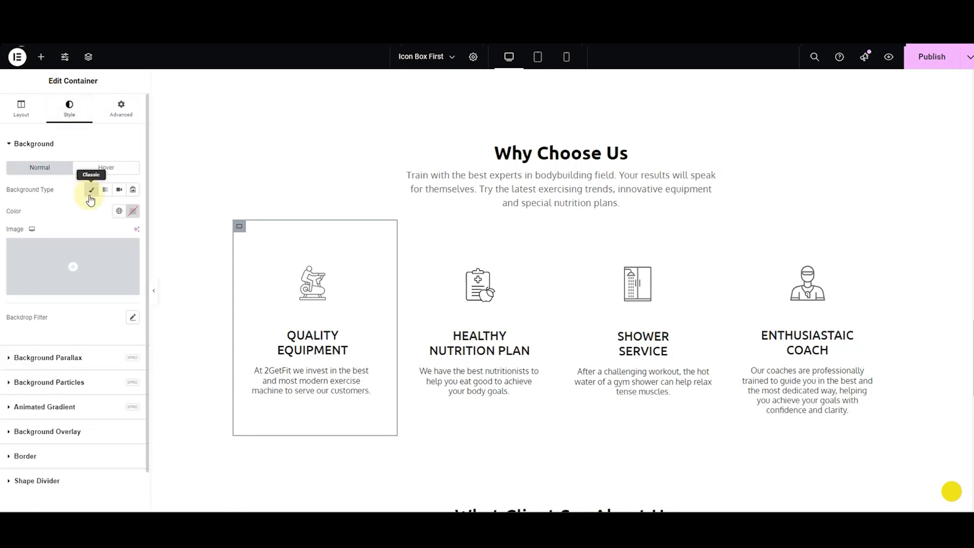
pyautogui.moveTo(118, 189)
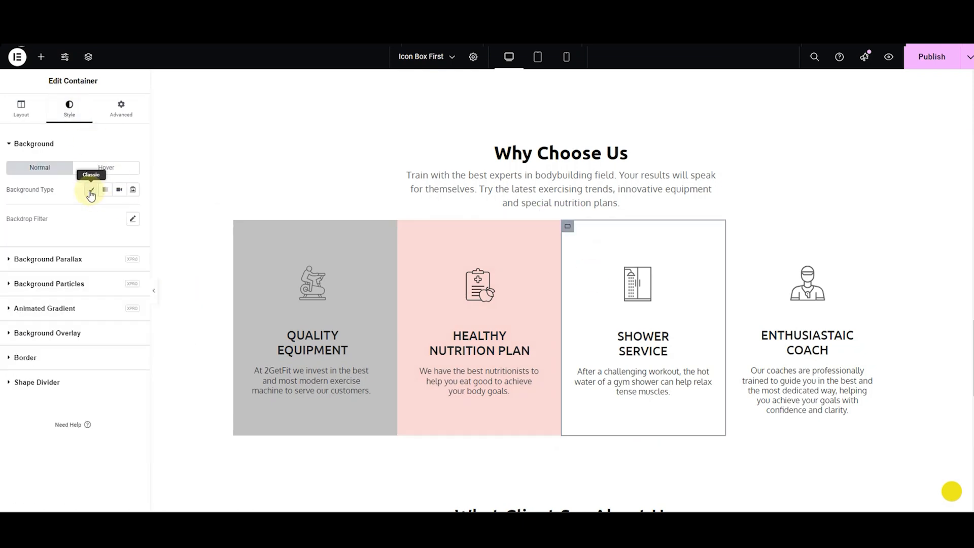
pyautogui.click(20, 105)
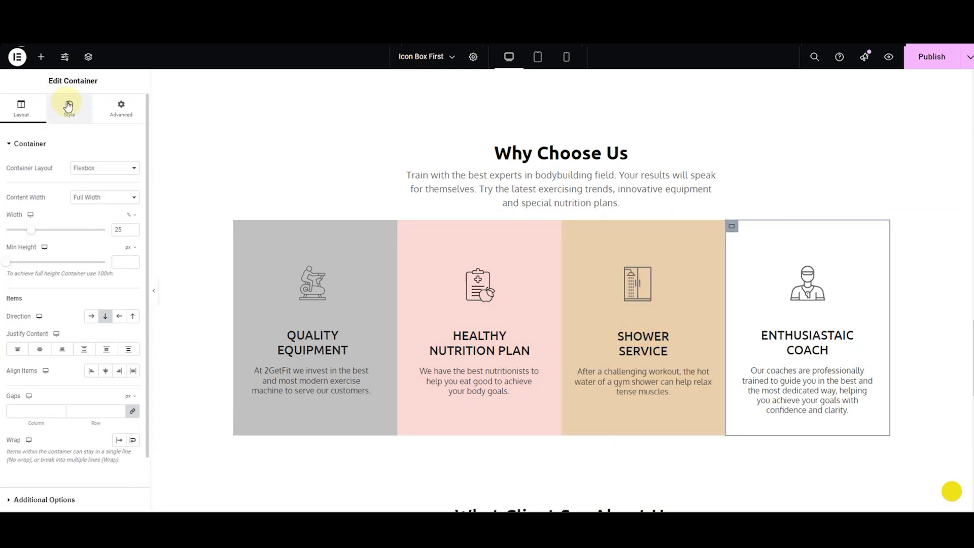
pyautogui.click(69, 107)
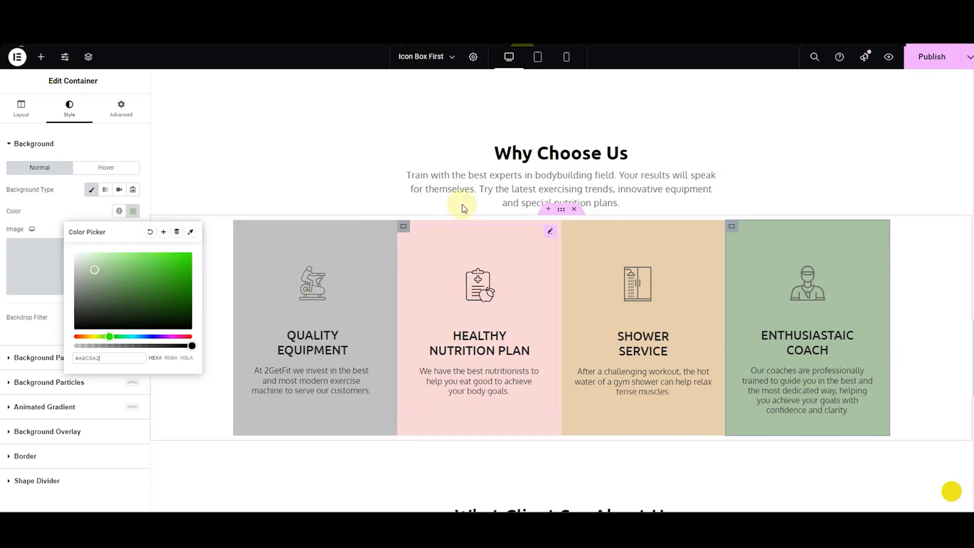
# - Preview the coloured row at tablet width
pyautogui.click(537, 57)
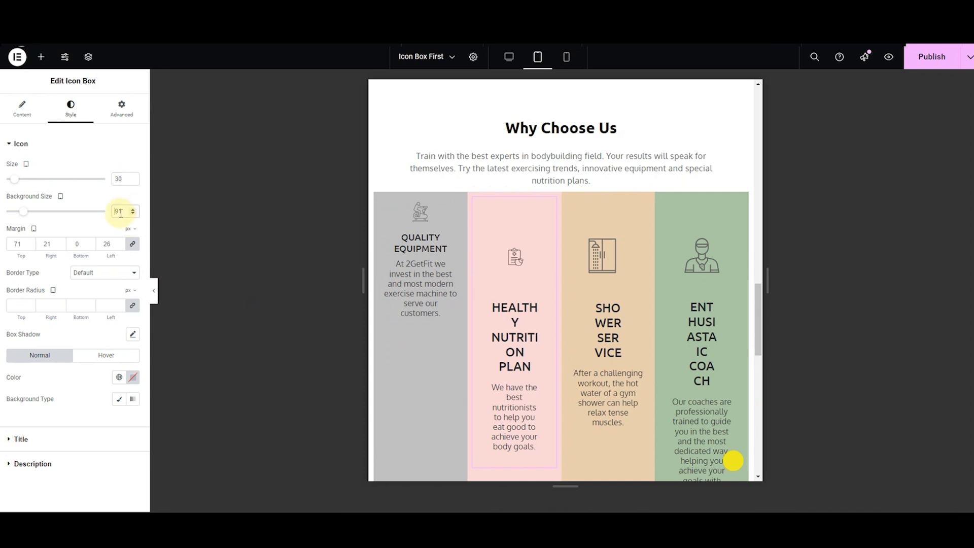
# - Adjust tablet title spacing for the nutrition and shower boxes
pyautogui.click(21, 168)
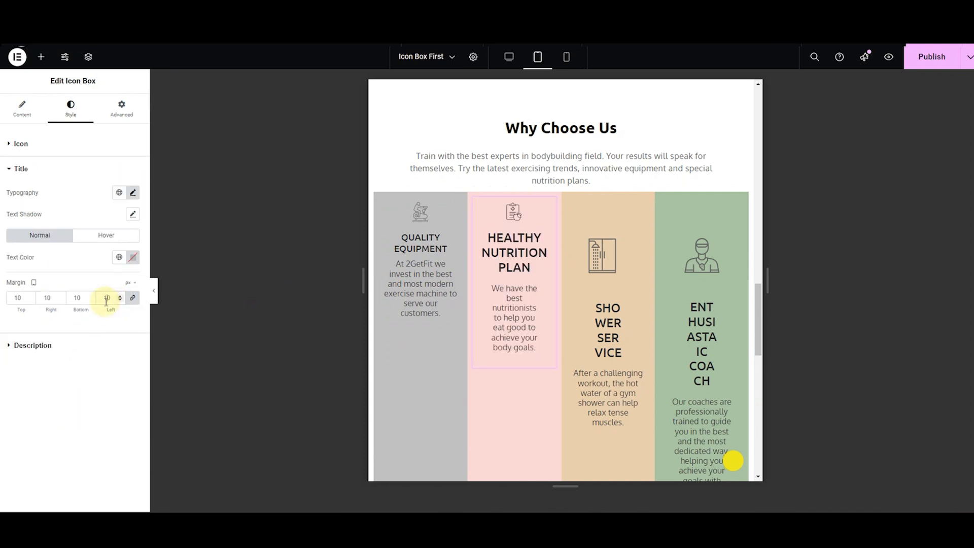
pyautogui.click(132, 193)
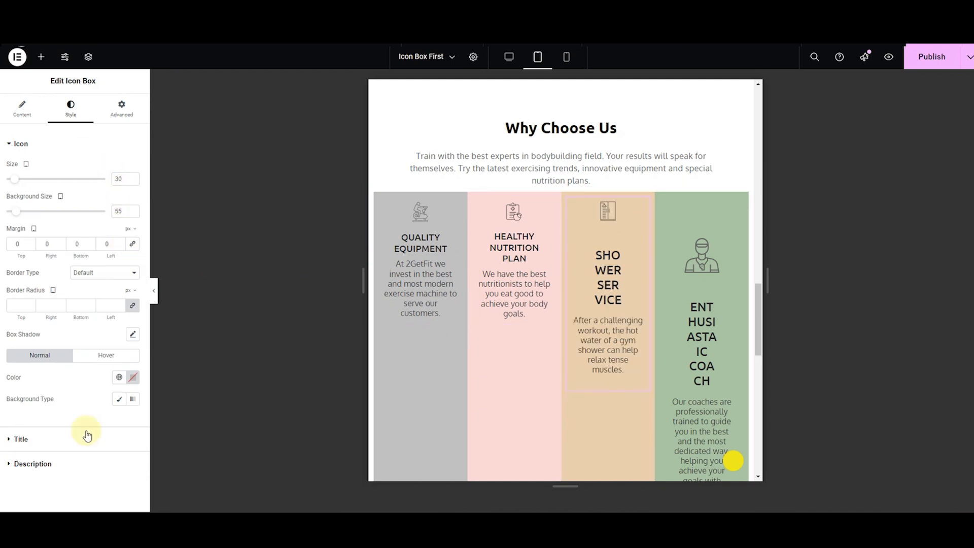
pyautogui.click(20, 438)
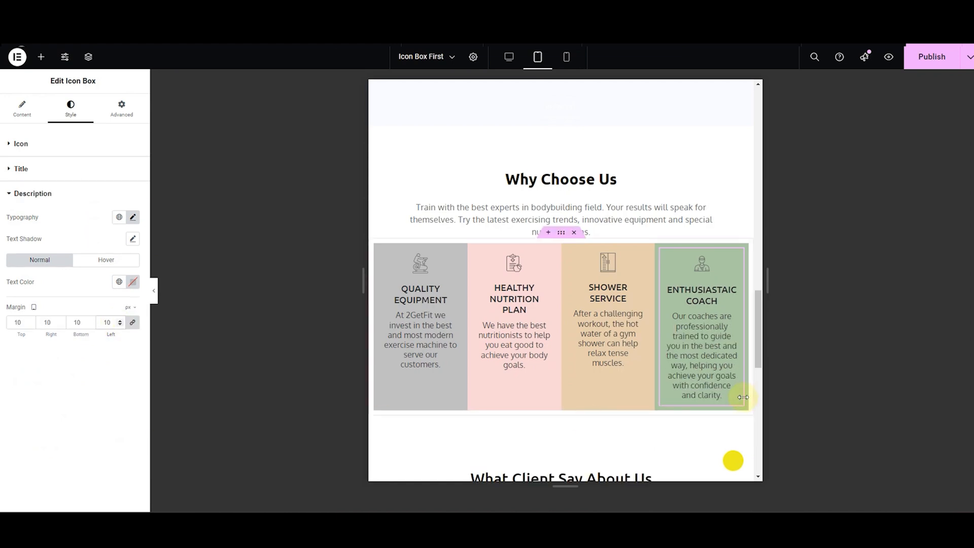
# - Check the stacked boxes in mobile view, then return to the desktop layout
pyautogui.click(566, 56)
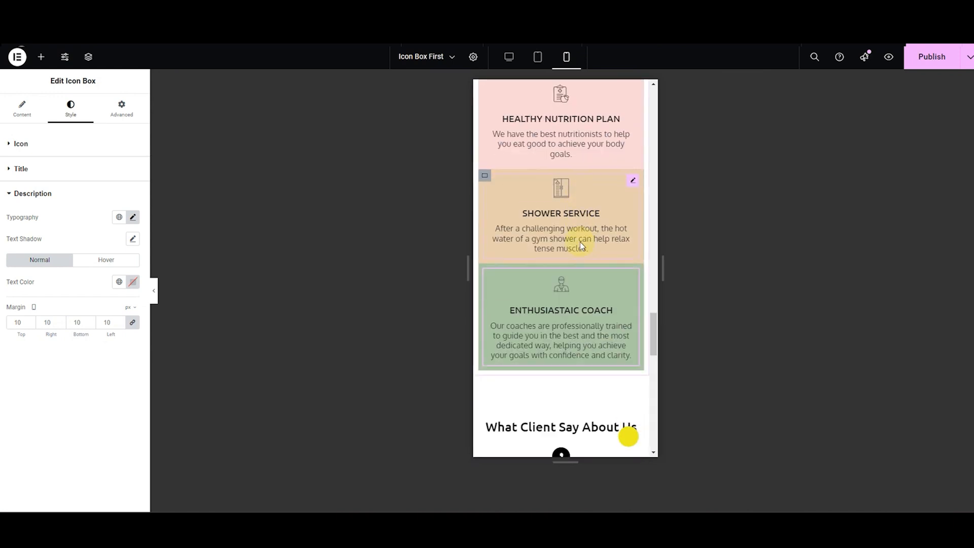
pyautogui.click(508, 57)
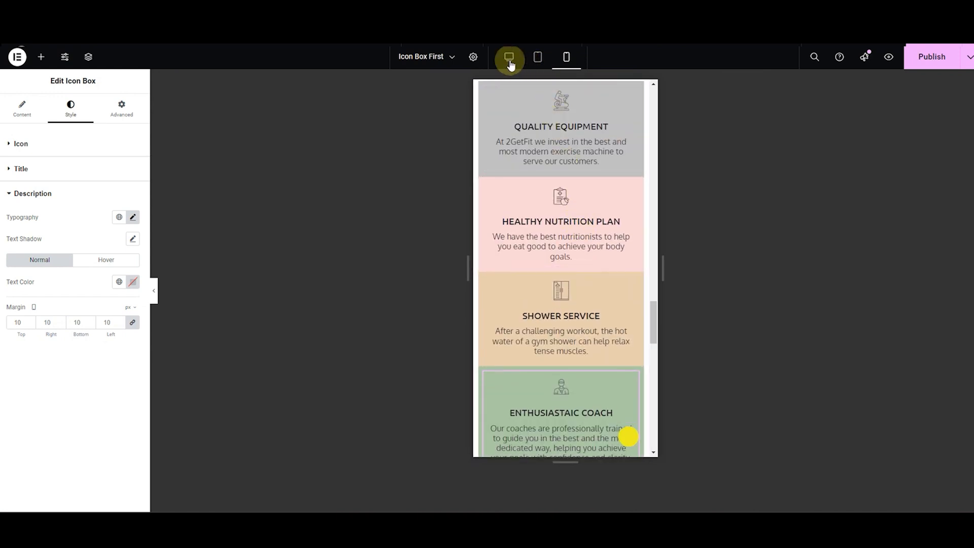
pyautogui.click(508, 57)
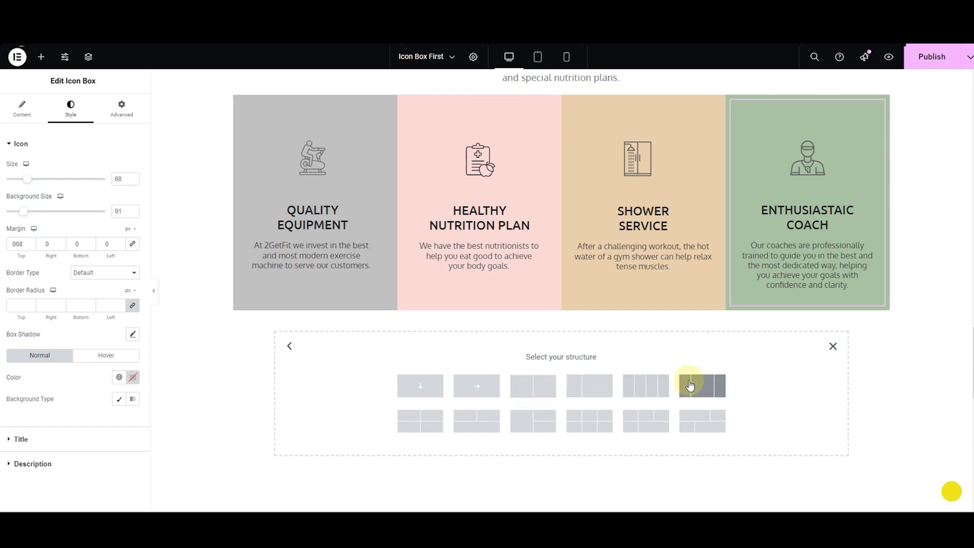
# - Add a three-column row below and set its columns to 30% width
pyautogui.click(701, 386)
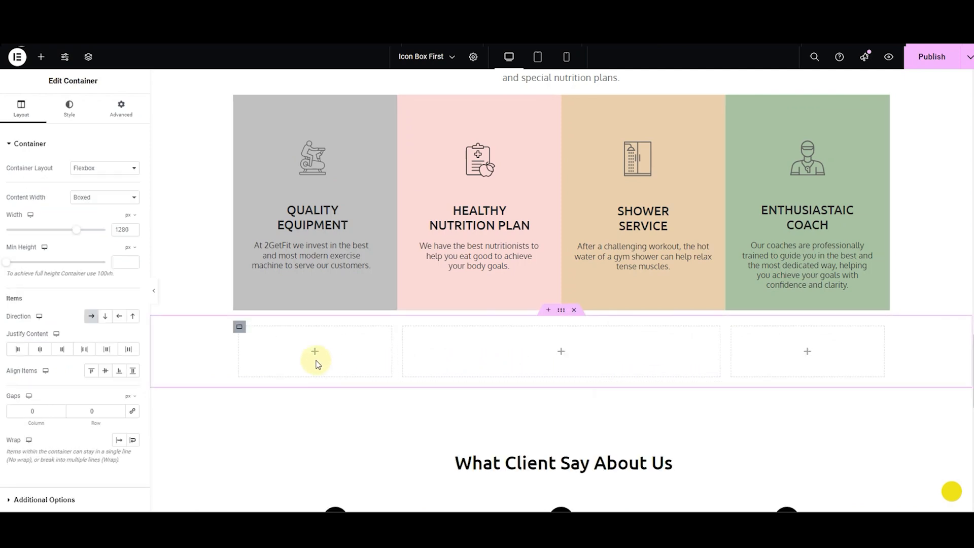
pyautogui.moveTo(377, 339)
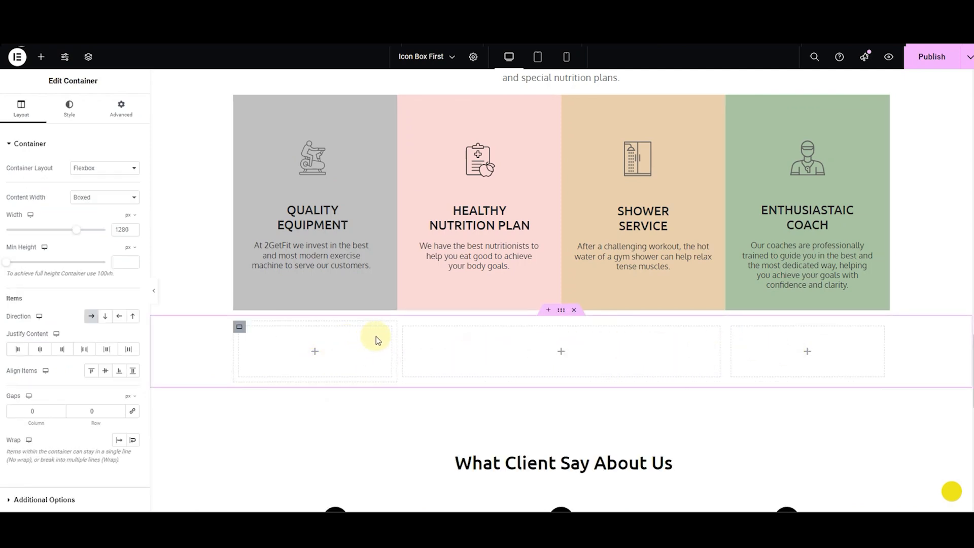
pyautogui.moveTo(401, 337)
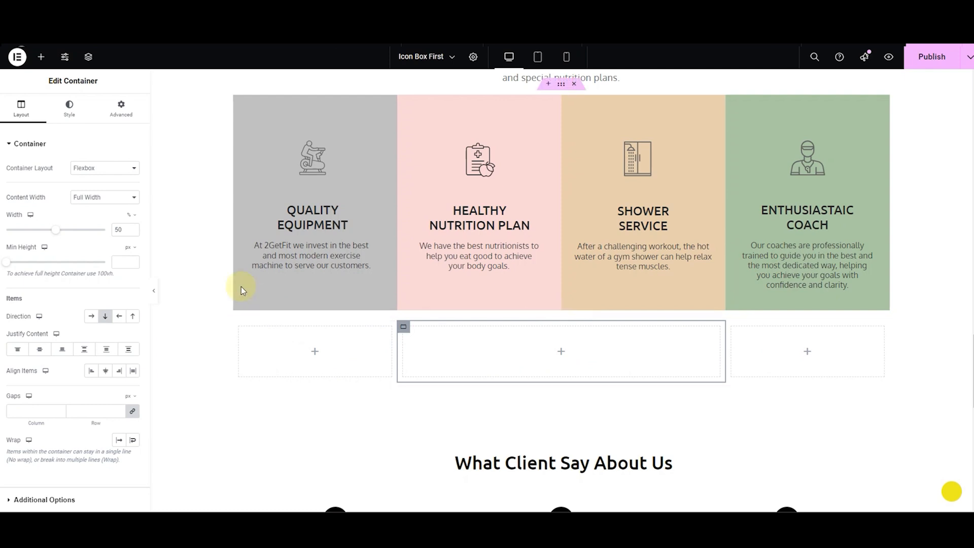
pyautogui.moveTo(193, 261)
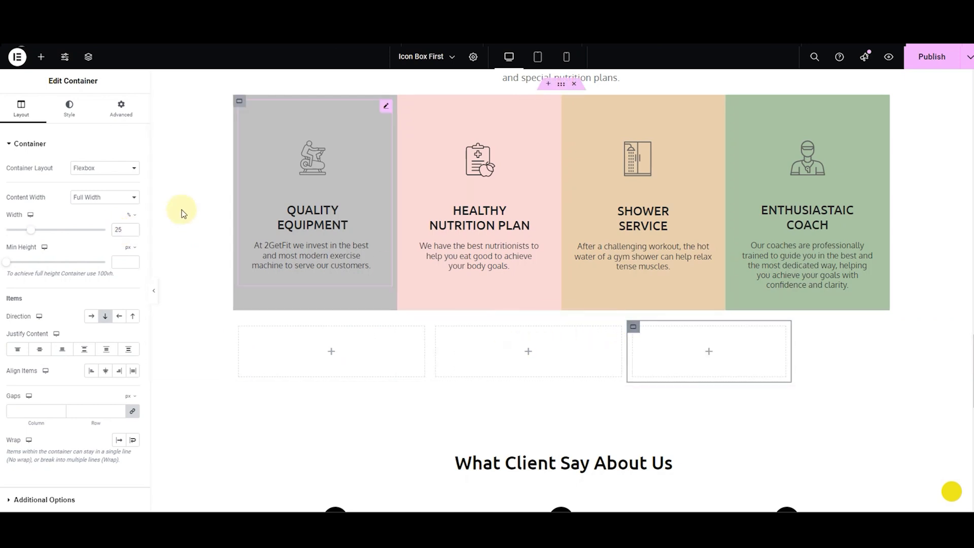
pyautogui.click(119, 229)
pyautogui.write('30')
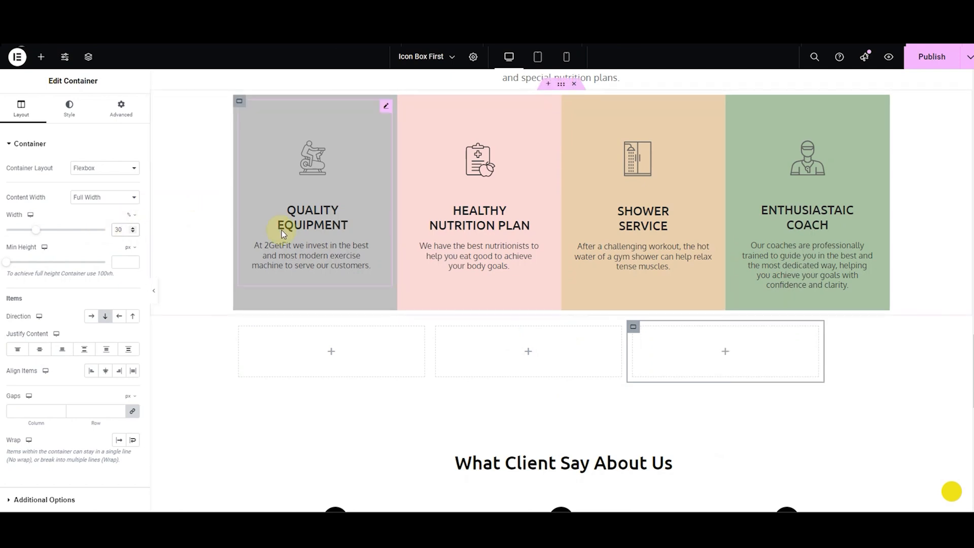
pyautogui.rightClick(311, 233)
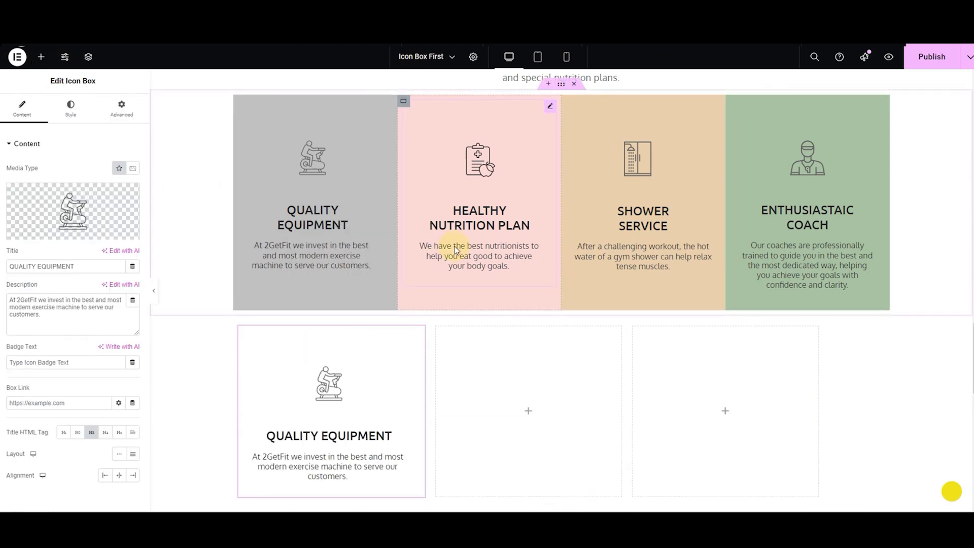
# - Copy the Healthy Nutrition Plan and Shower Service boxes into the new columns
pyautogui.click(40, 57)
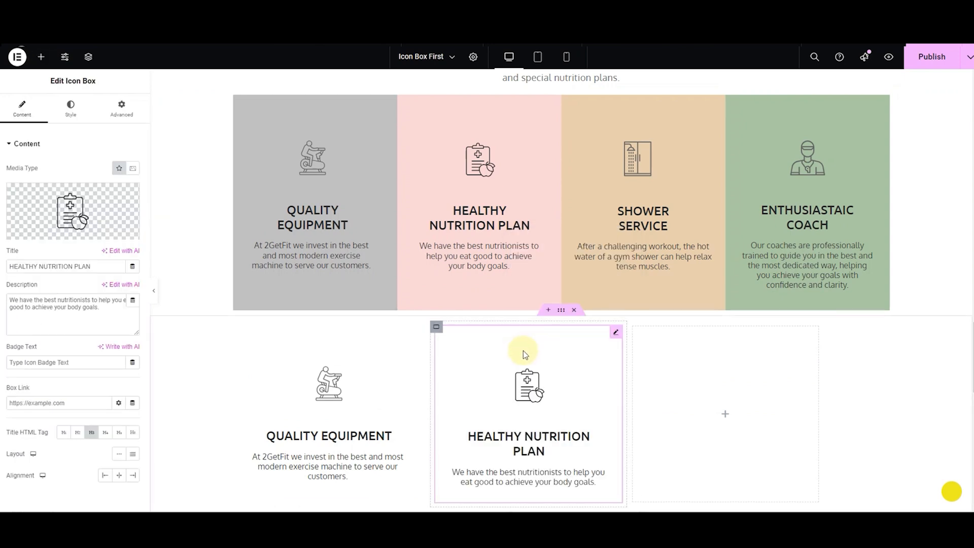
pyautogui.click(70, 108)
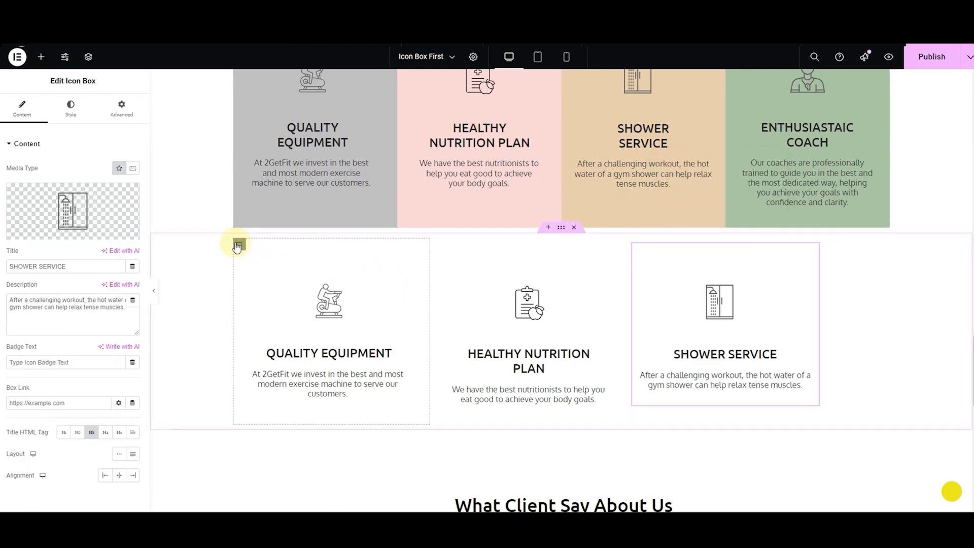
# - Give the first and second lower columns pink and yellow Classic backgrounds
pyautogui.click(237, 244)
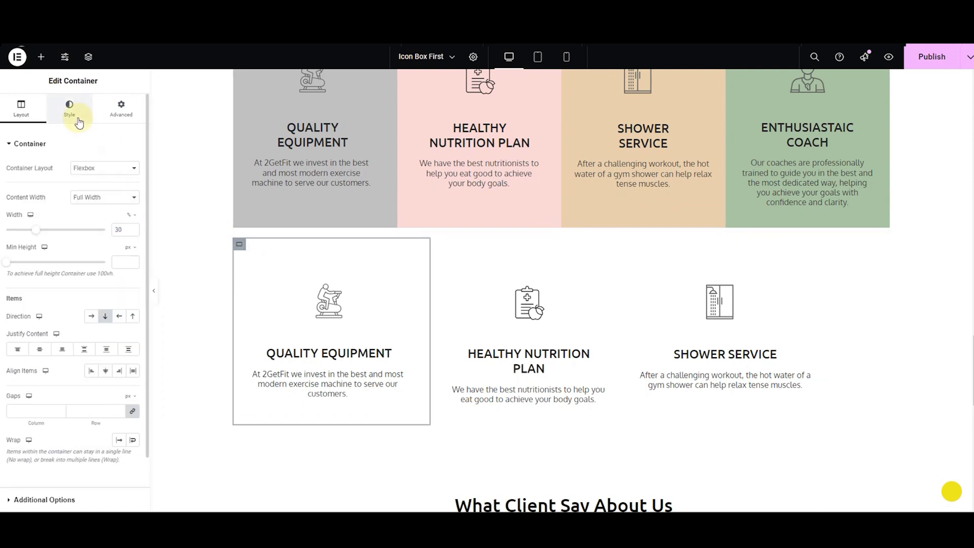
pyautogui.click(69, 108)
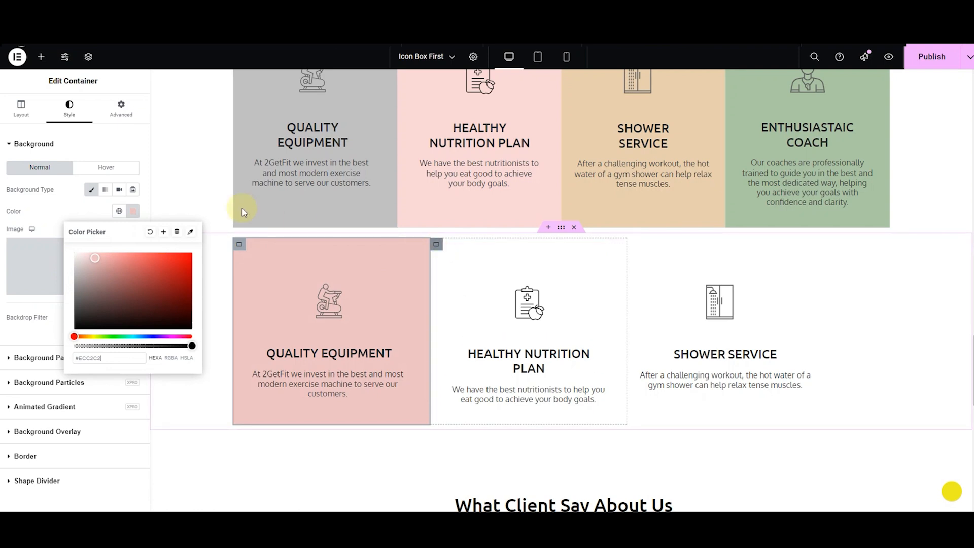
pyautogui.click(131, 211)
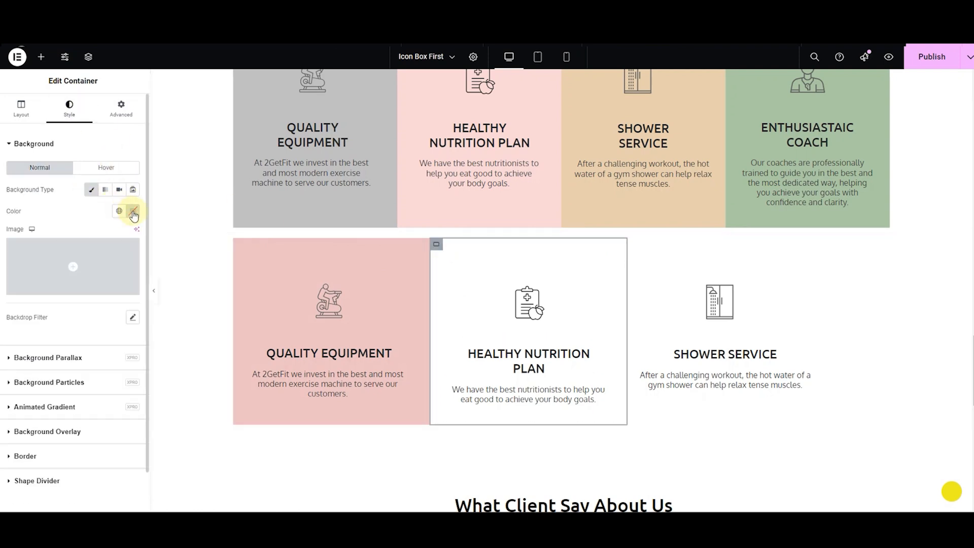
pyautogui.click(132, 211)
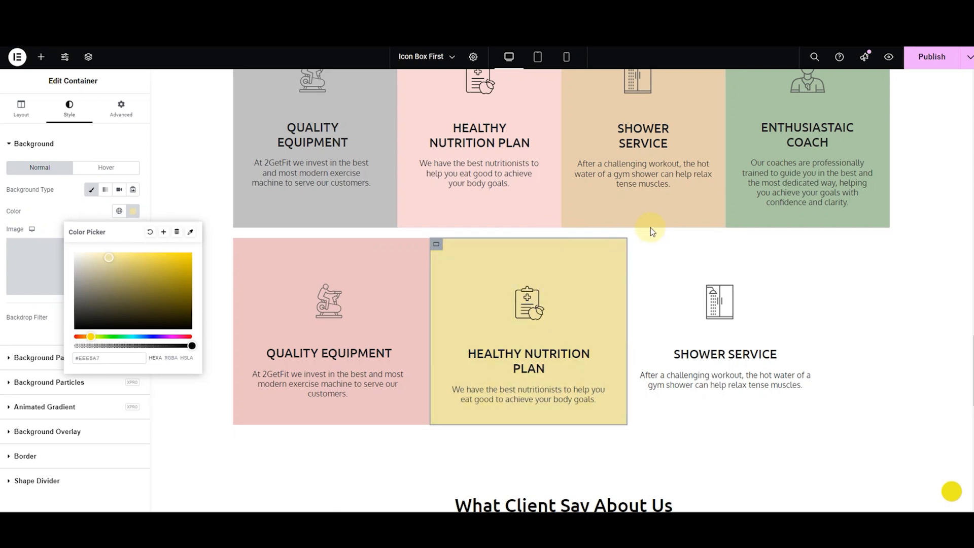
# - Give the third lower column a light green background behind the Shower Service box
pyautogui.click(91, 190)
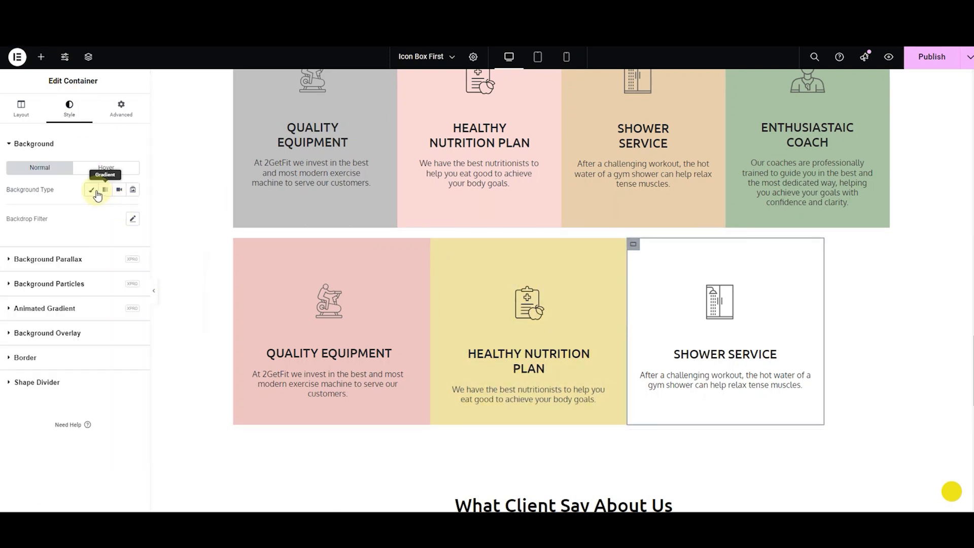
pyautogui.click(132, 211)
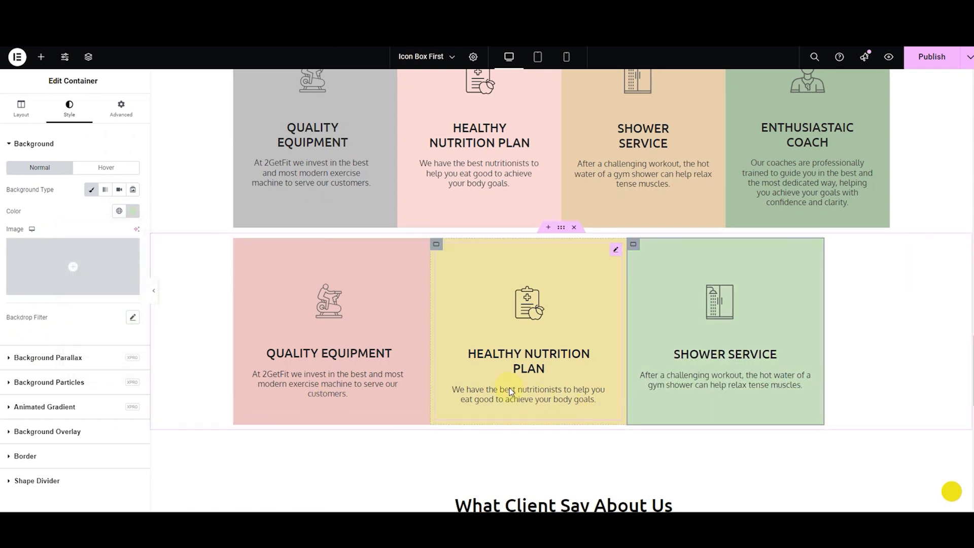
pyautogui.click(528, 303)
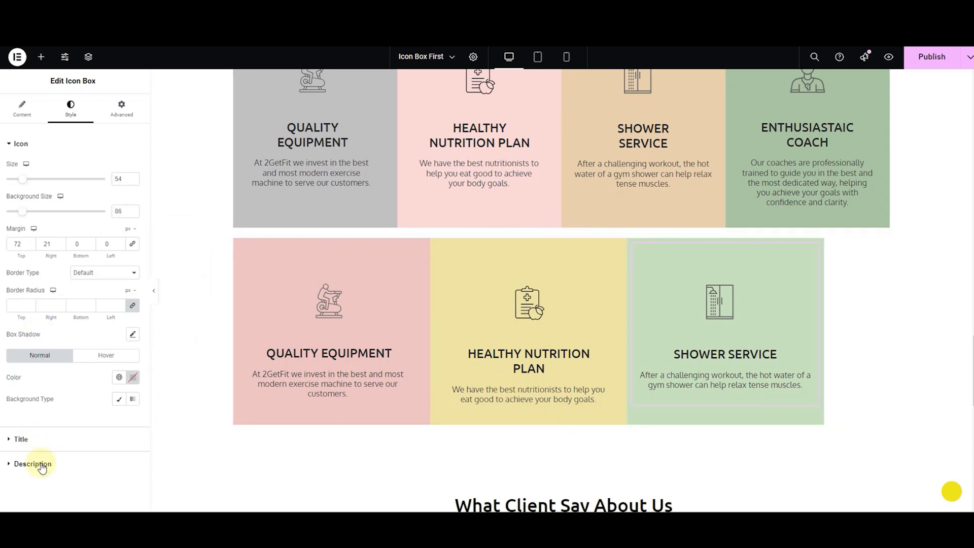
# - Raise the Description margins so the lower row's text sits lower, then show the widget library
pyautogui.click(32, 464)
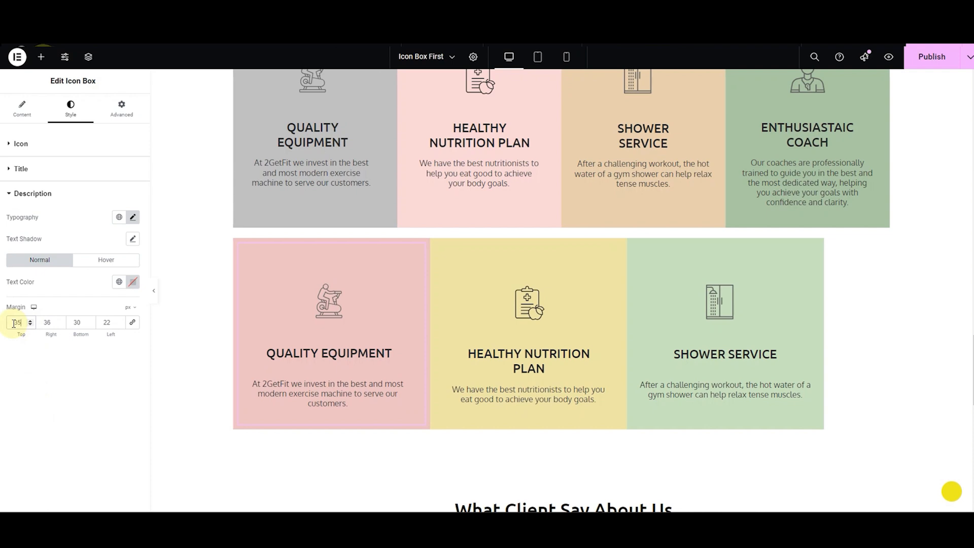
pyautogui.click(41, 57)
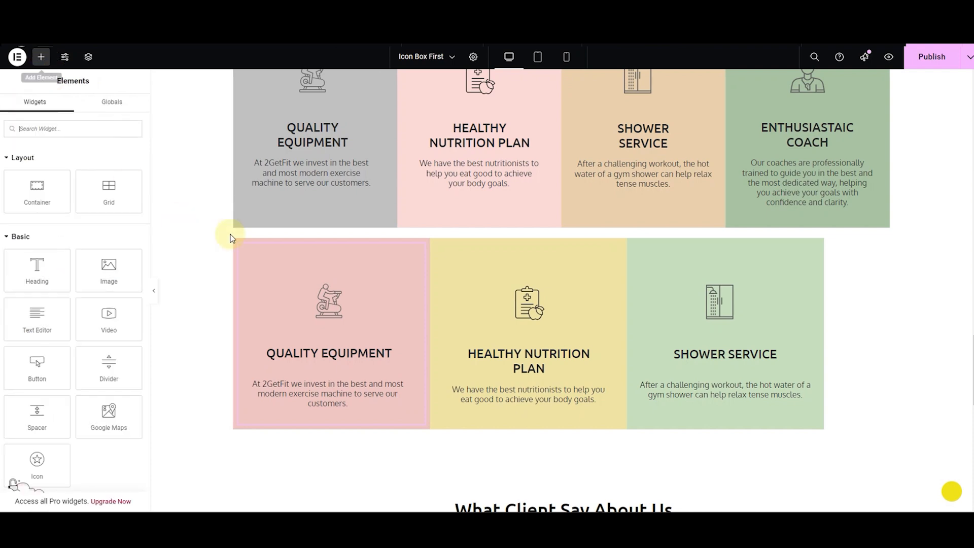
# - Insert Spacer widgets set to 10px between the coloured boxes in both rows and preview at tablet width
pyautogui.scroll(3)
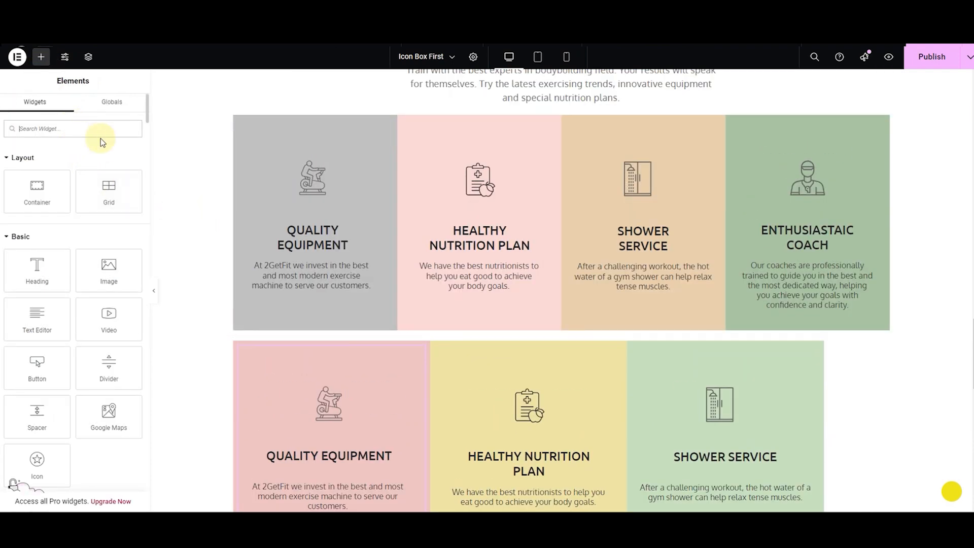
pyautogui.write('spacer')
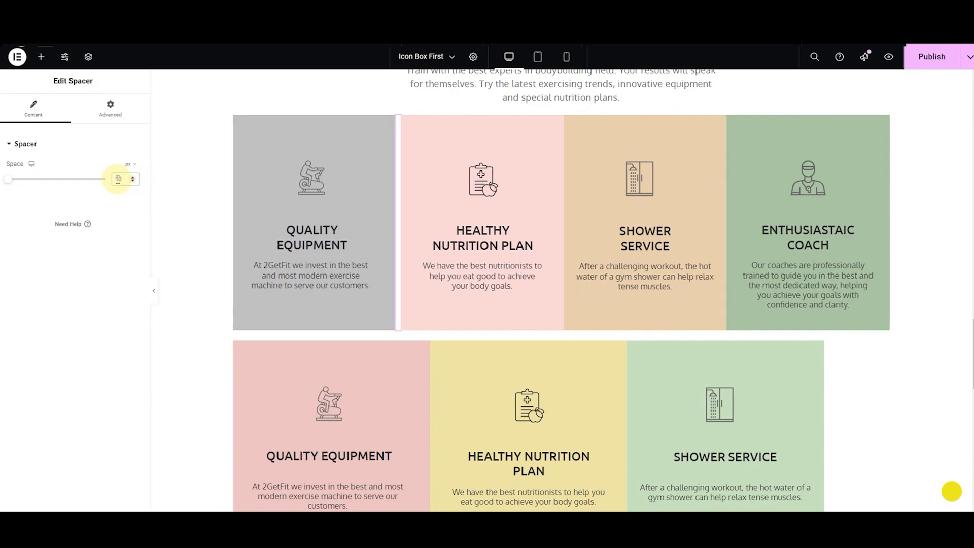
pyautogui.click(40, 57)
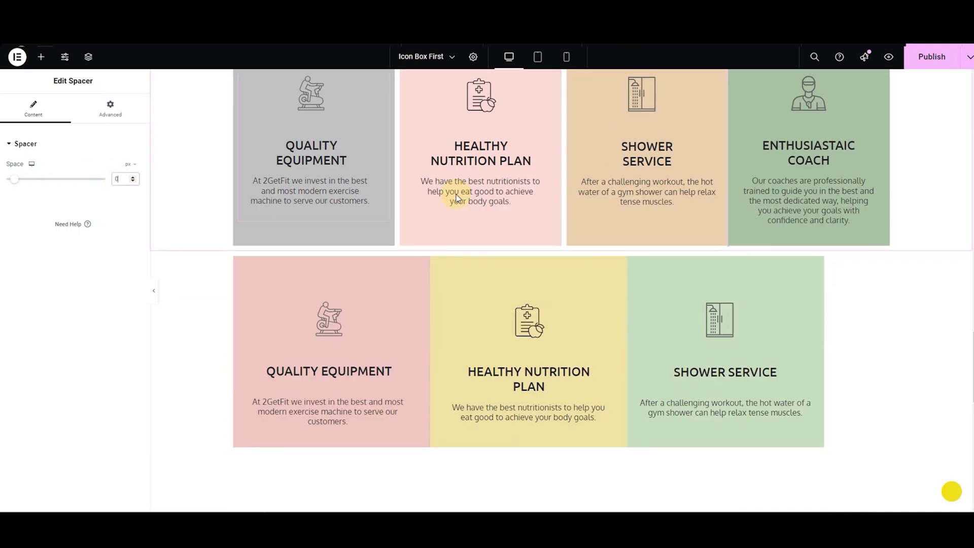
pyautogui.click(41, 57)
pyautogui.write('10')
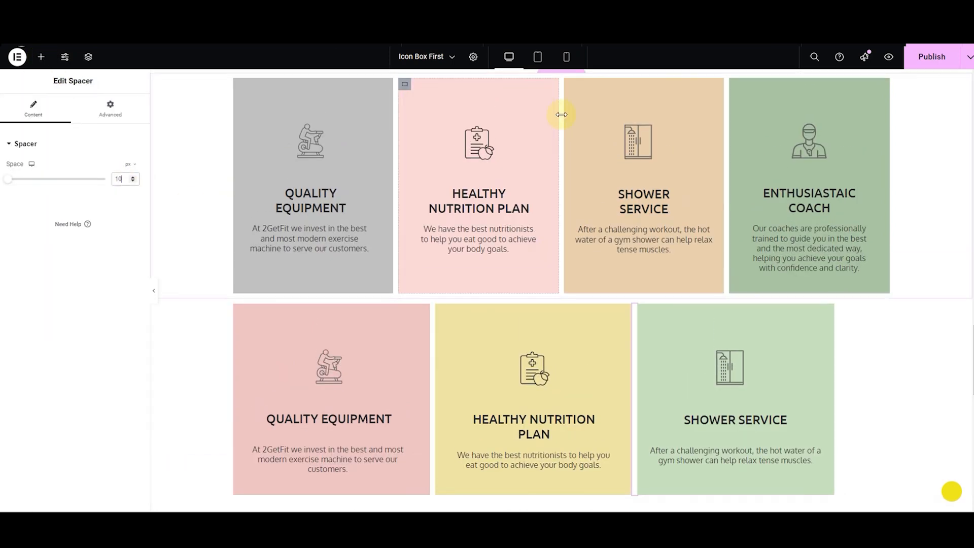
pyautogui.click(537, 57)
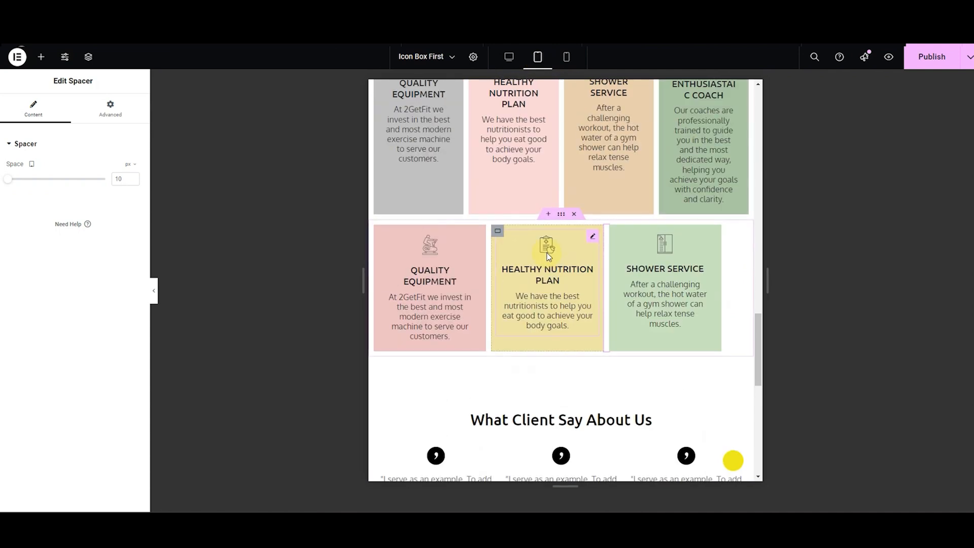
# - Check both rows stacked at mobile width, return to desktop width and publish the page
pyautogui.click(565, 56)
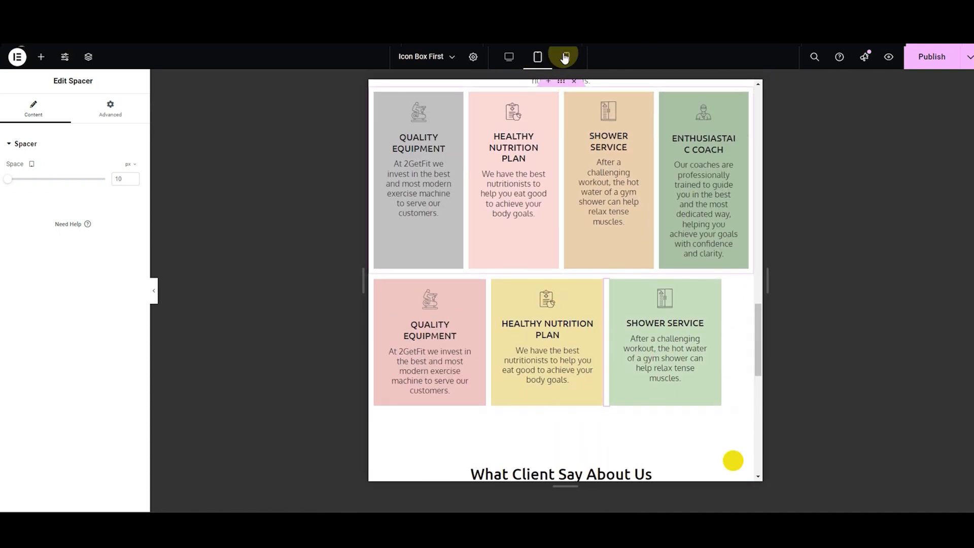
pyautogui.click(566, 57)
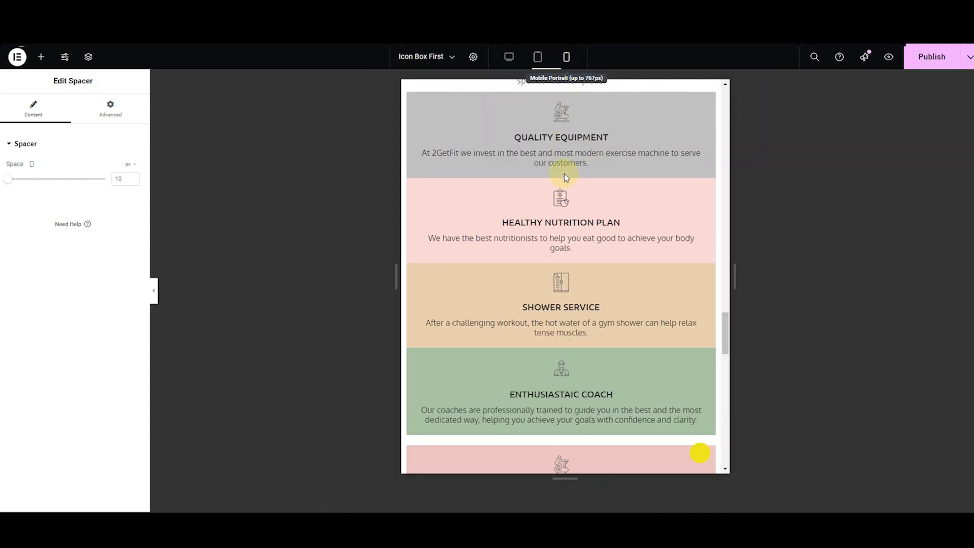
pyautogui.click(566, 57)
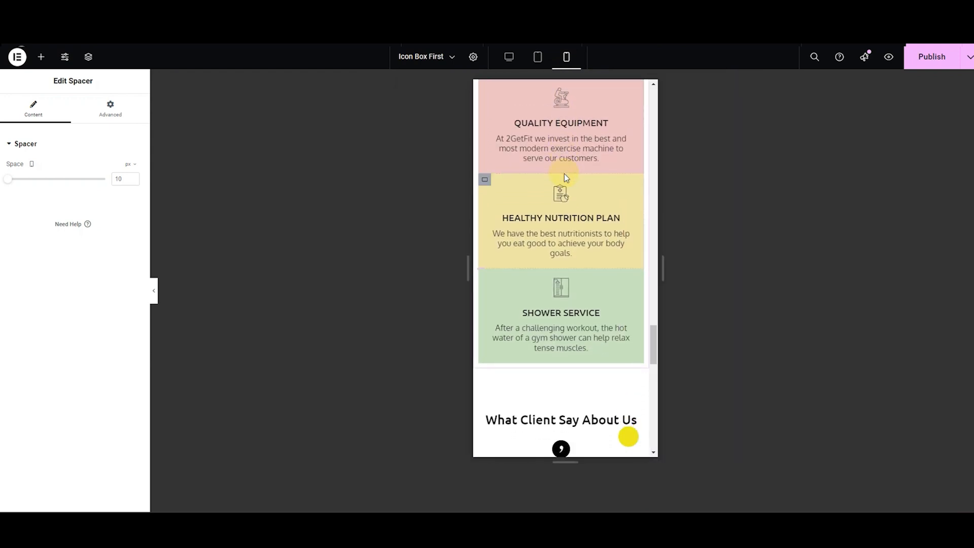
pyautogui.click(508, 57)
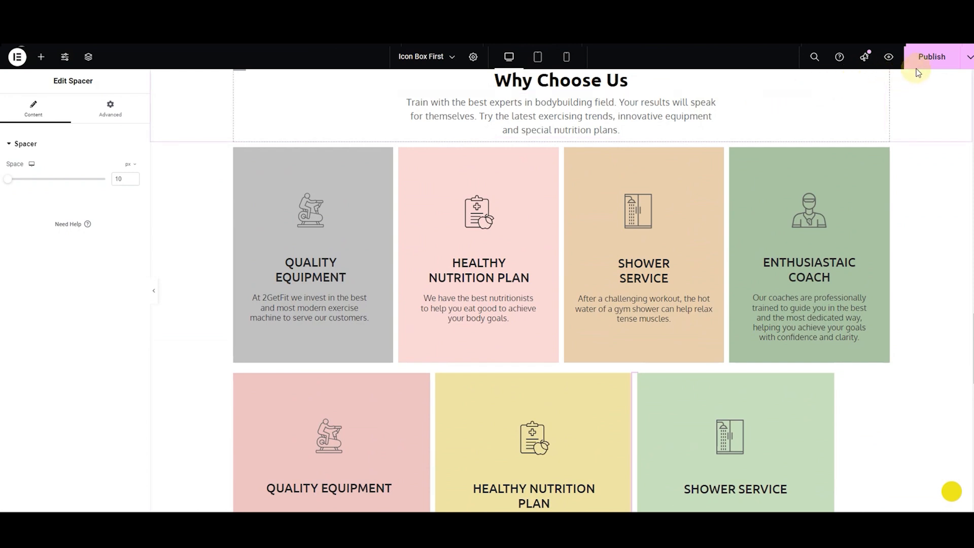
pyautogui.click(932, 57)
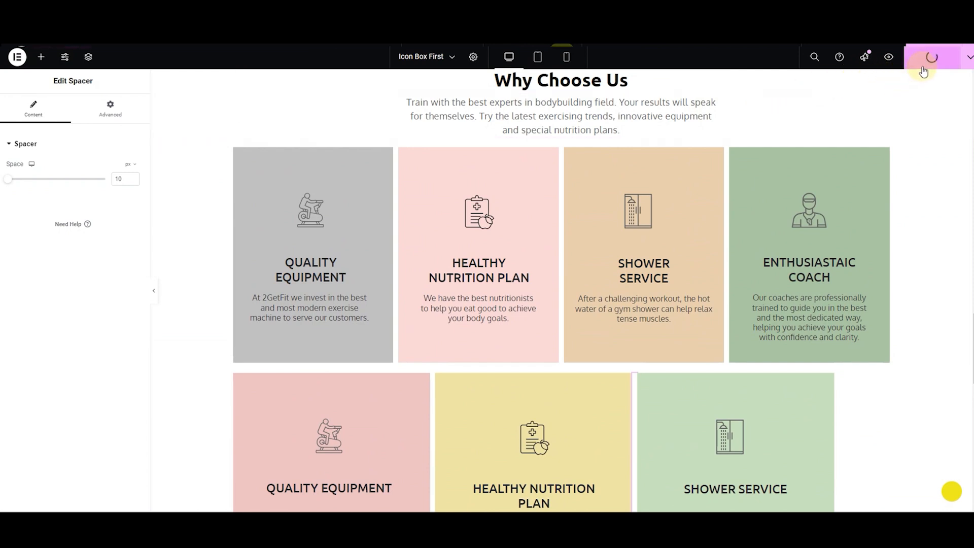